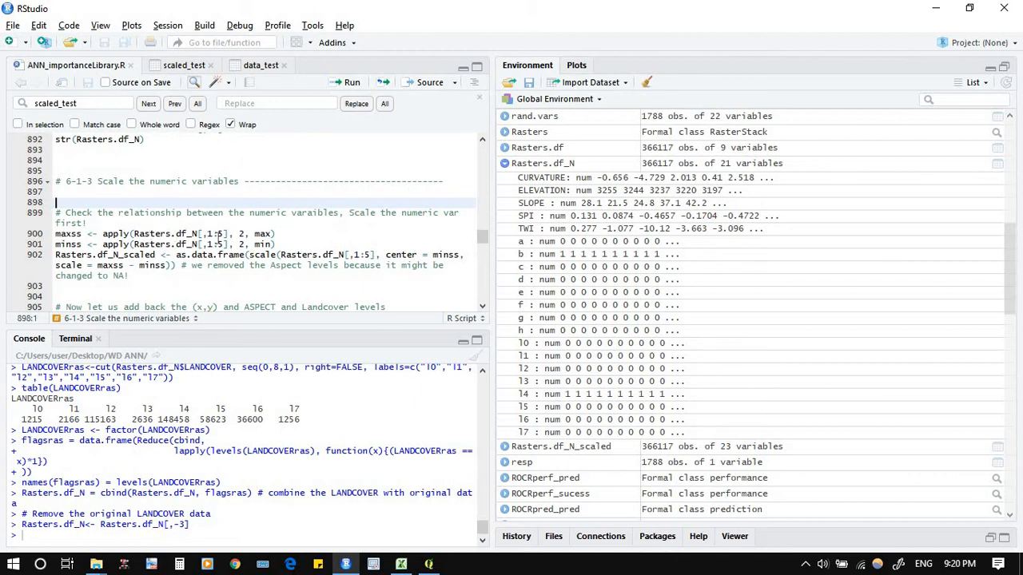
pyautogui.moveTo(518, 245)
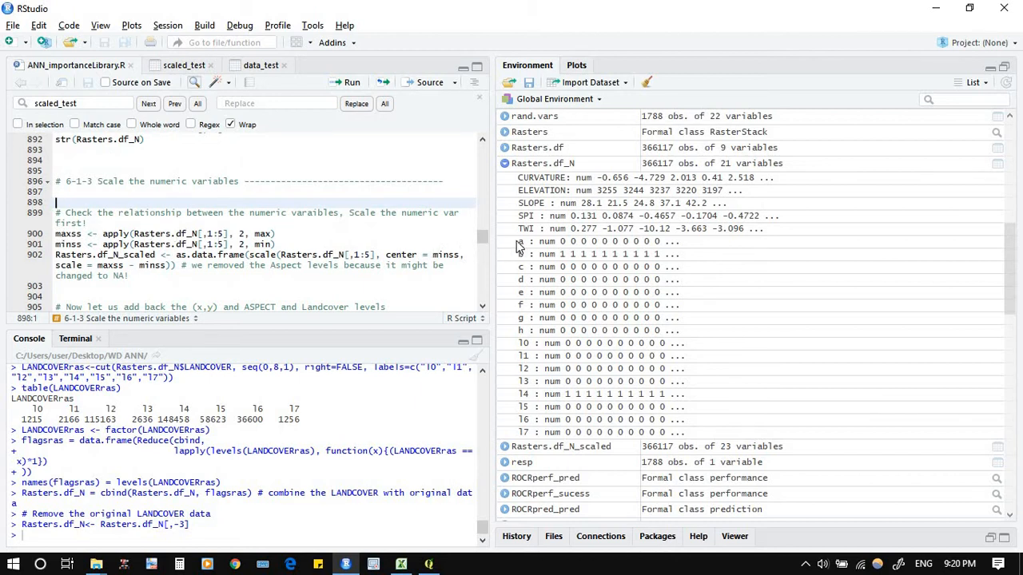
pyautogui.moveTo(531, 177)
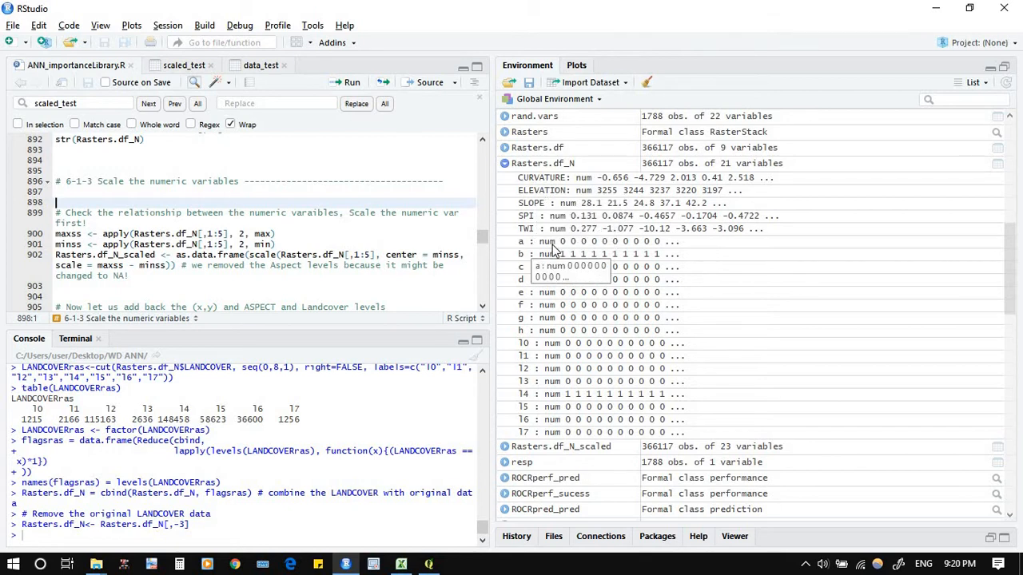
pyautogui.moveTo(530, 343)
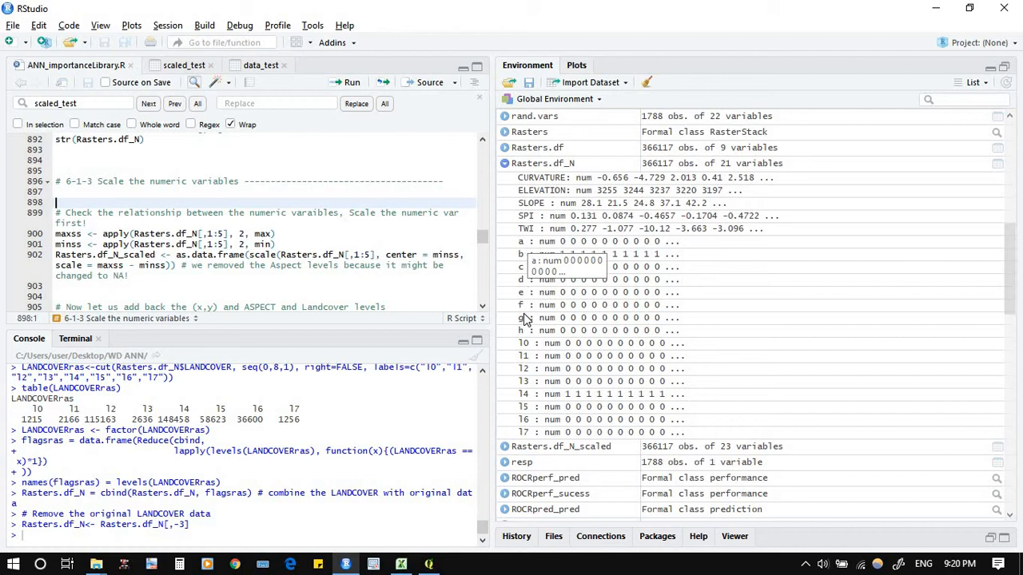
pyautogui.moveTo(519, 254)
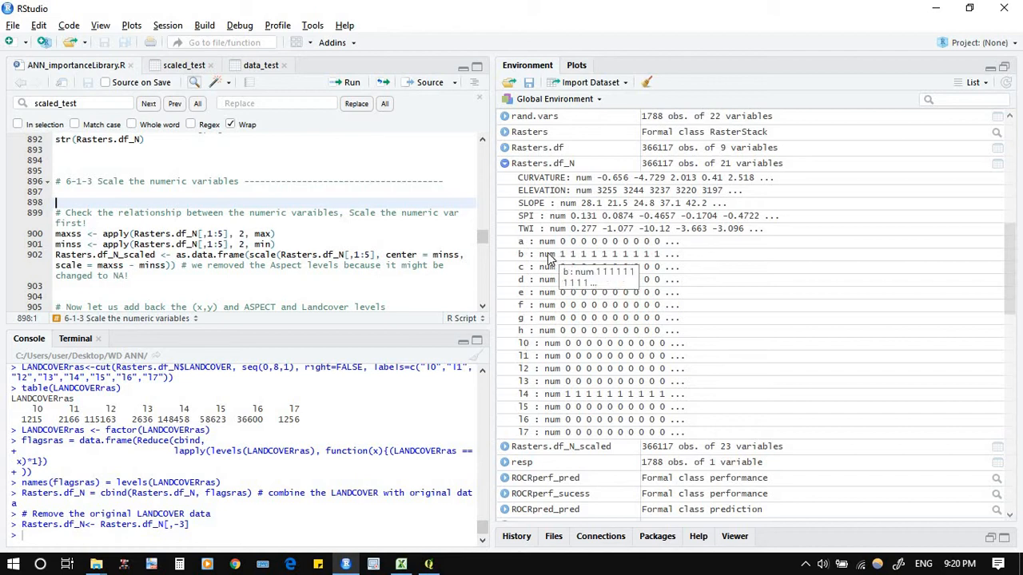
pyautogui.moveTo(541, 356)
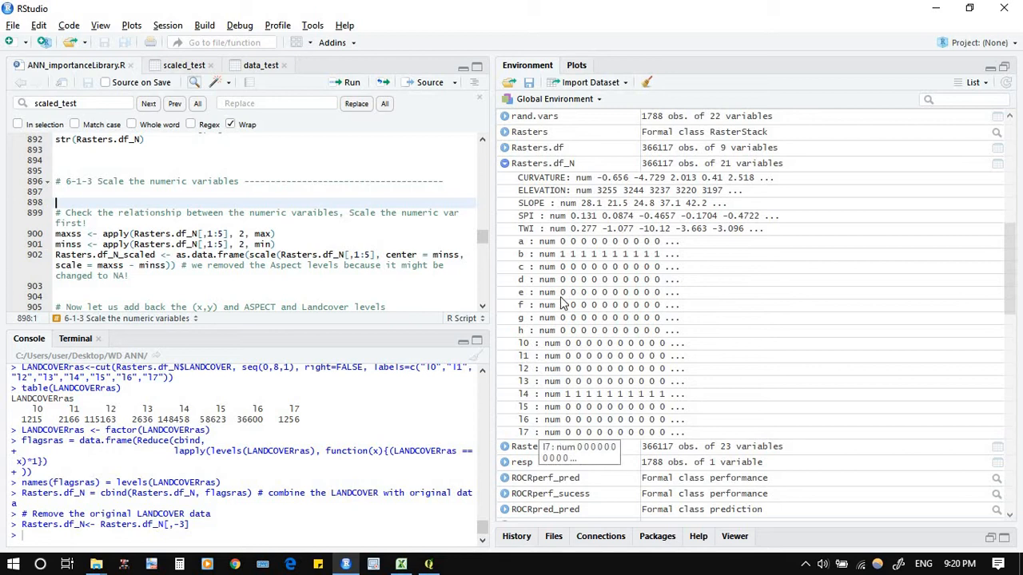
pyautogui.moveTo(543, 178)
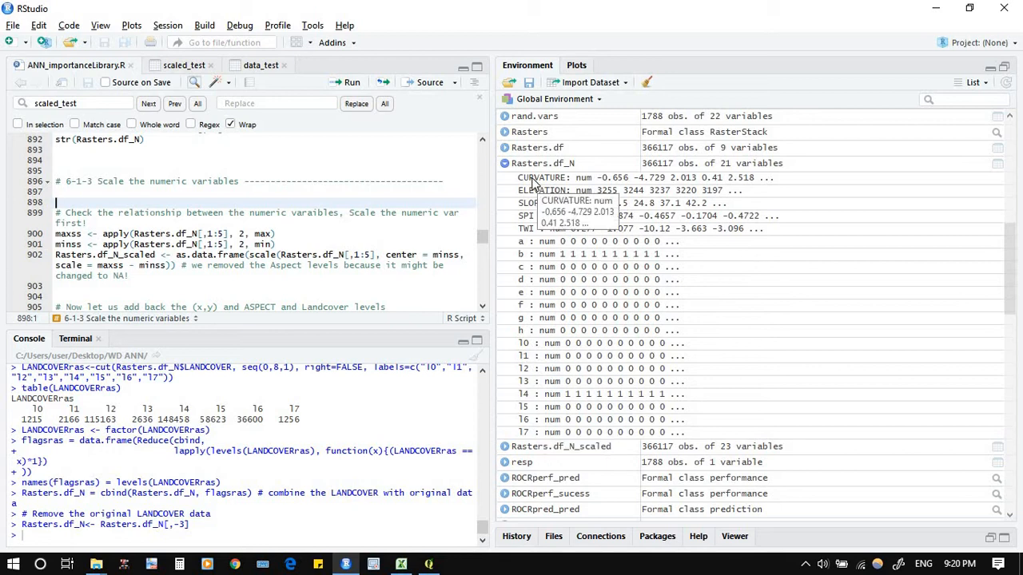
pyautogui.moveTo(537, 227)
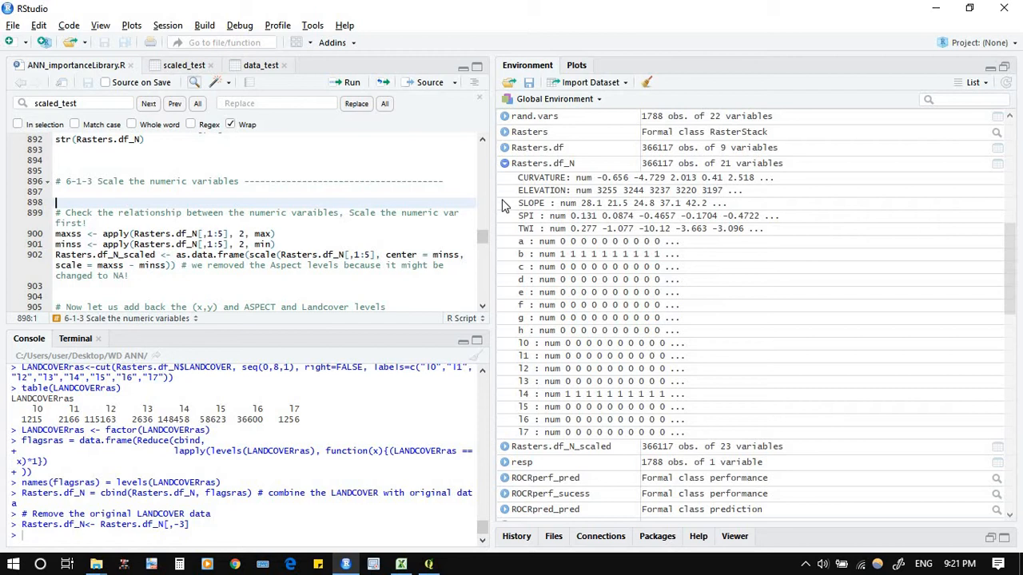
pyautogui.moveTo(302, 237)
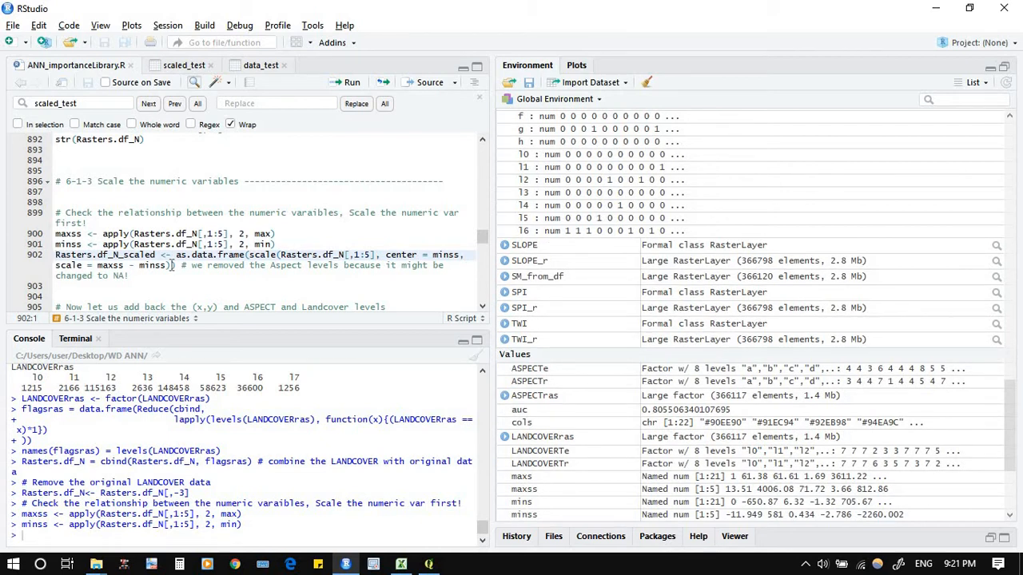
pyautogui.moveTo(406, 275)
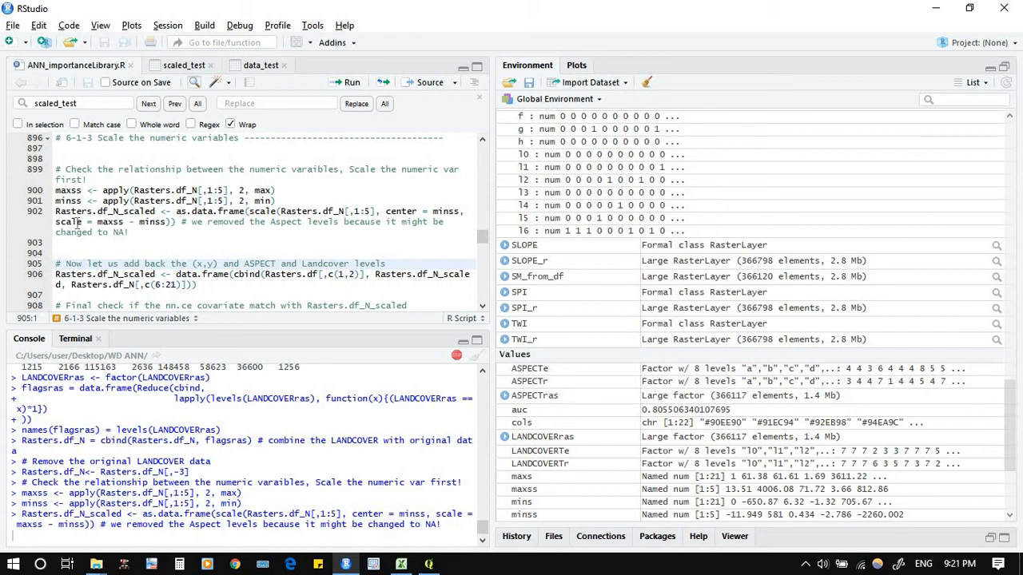
# Run the maxss, minss and scale() lines to create Rasters.df_N_scaled.
pyautogui.press('Return')
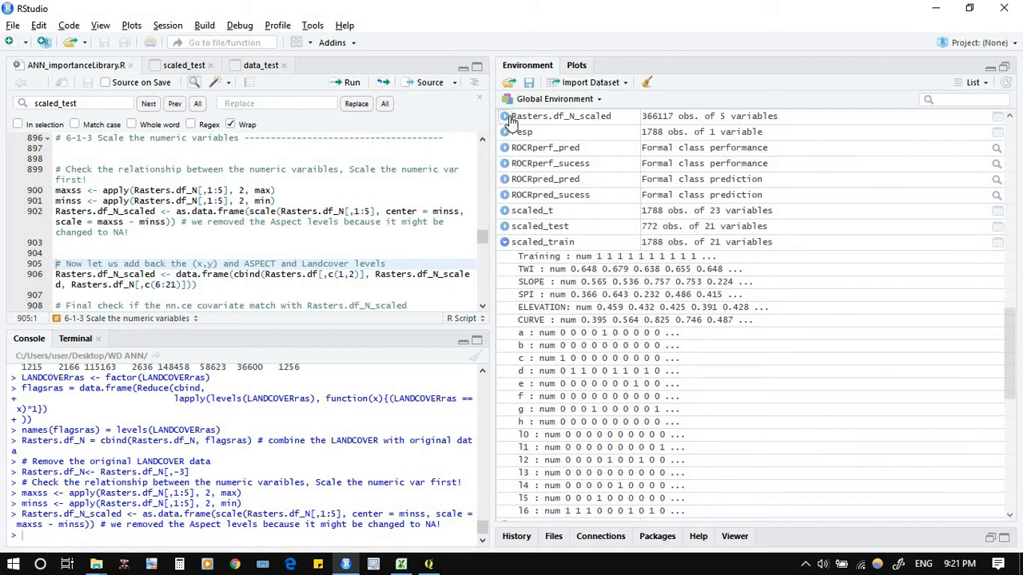
# Expand Rasters.df_N_scaled to view CURVATURE, ELEVATION, SLOPE, SPI and TWI scaled 0–1.
pyautogui.click(504, 115)
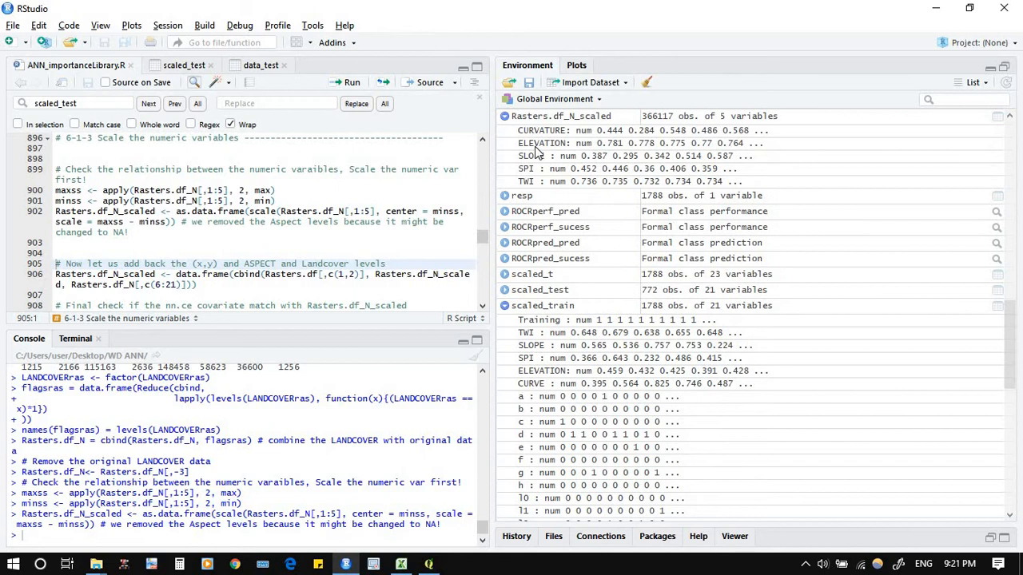
pyautogui.moveTo(576, 414)
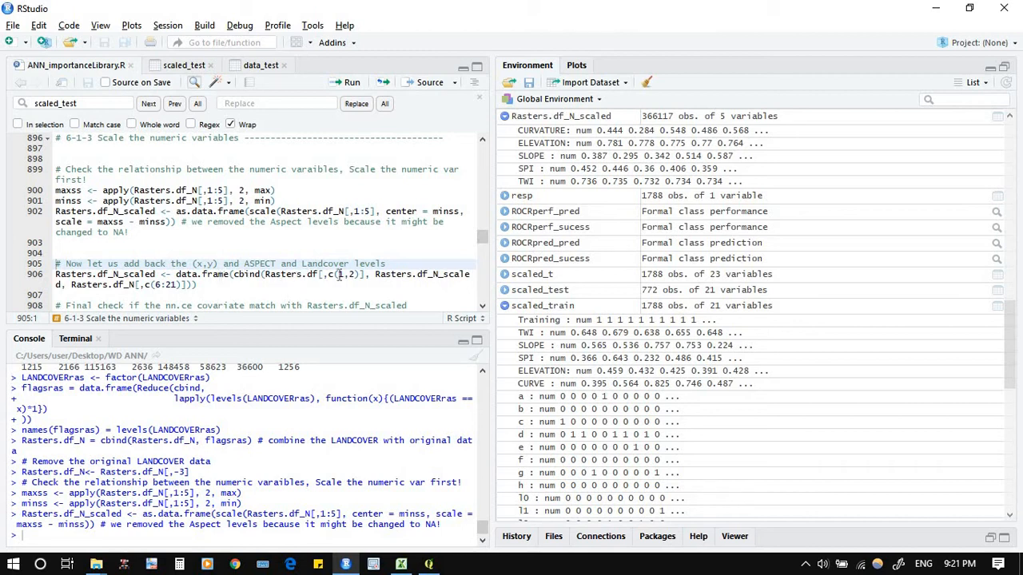
pyautogui.moveTo(355, 276)
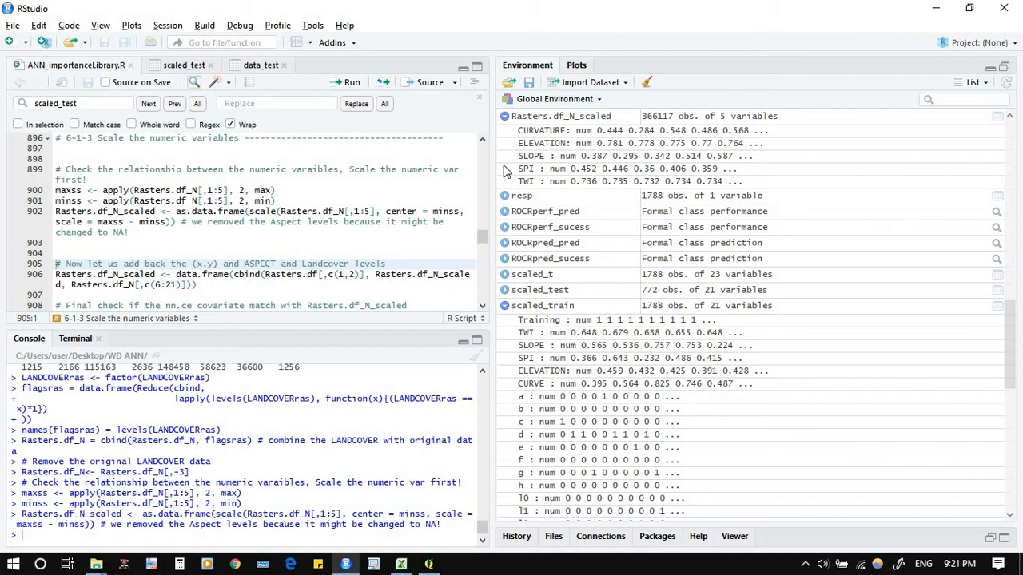
pyautogui.moveTo(527, 215)
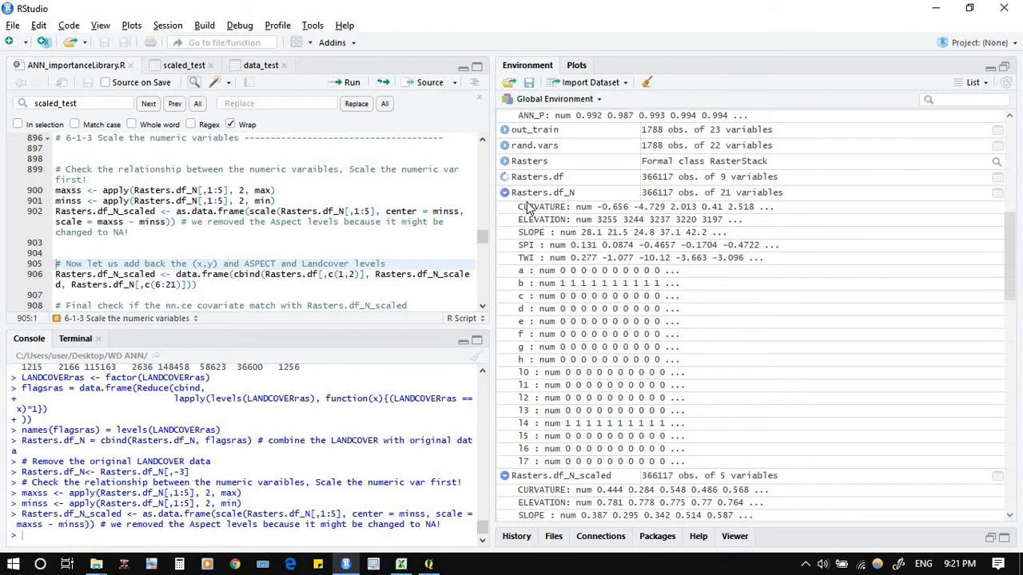
# Expand Rasters.df to view its x, y, ASPECT and LANDCOVER columns.
pyautogui.click(504, 177)
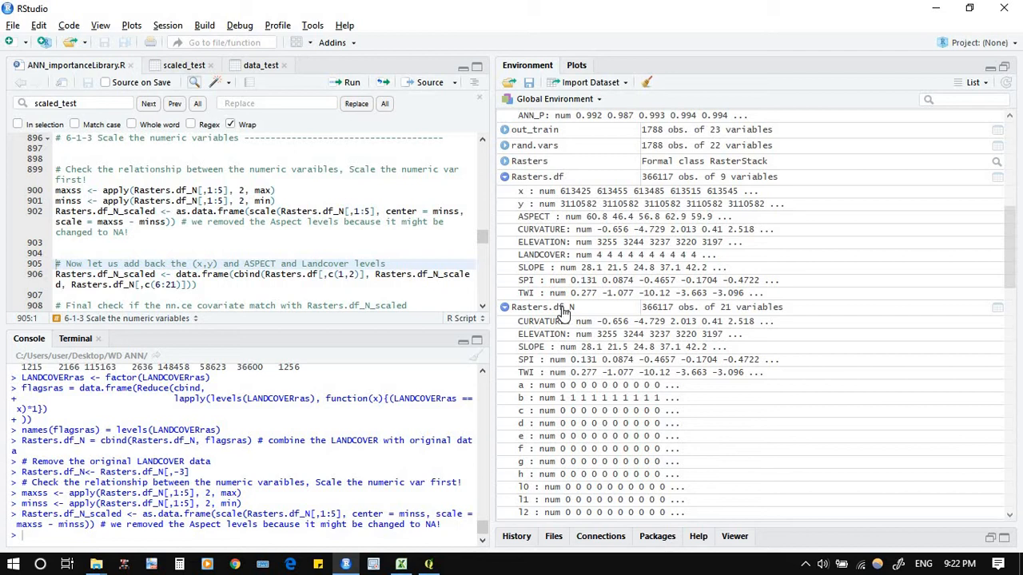
pyautogui.moveTo(537, 177)
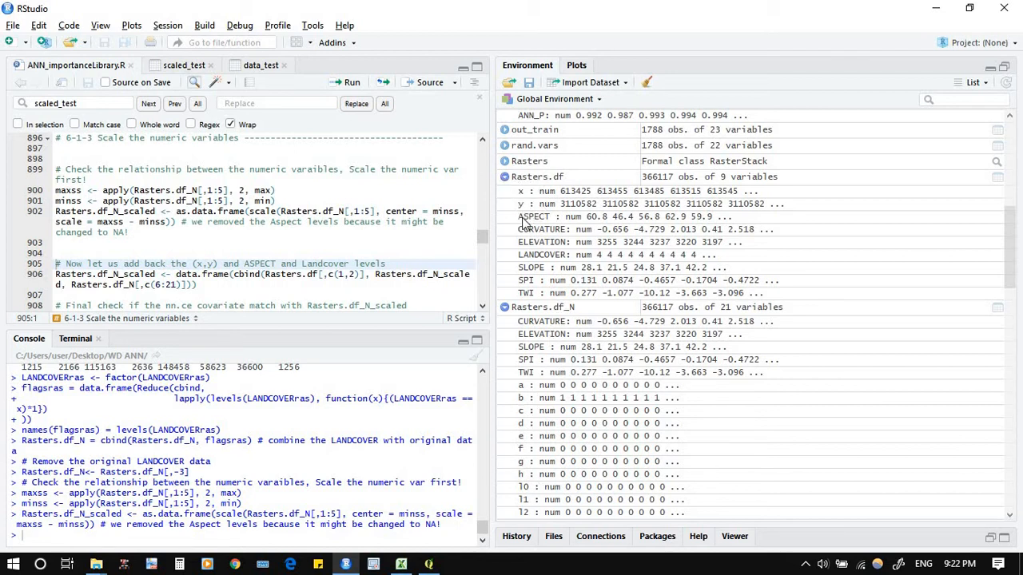
pyautogui.moveTo(559, 243)
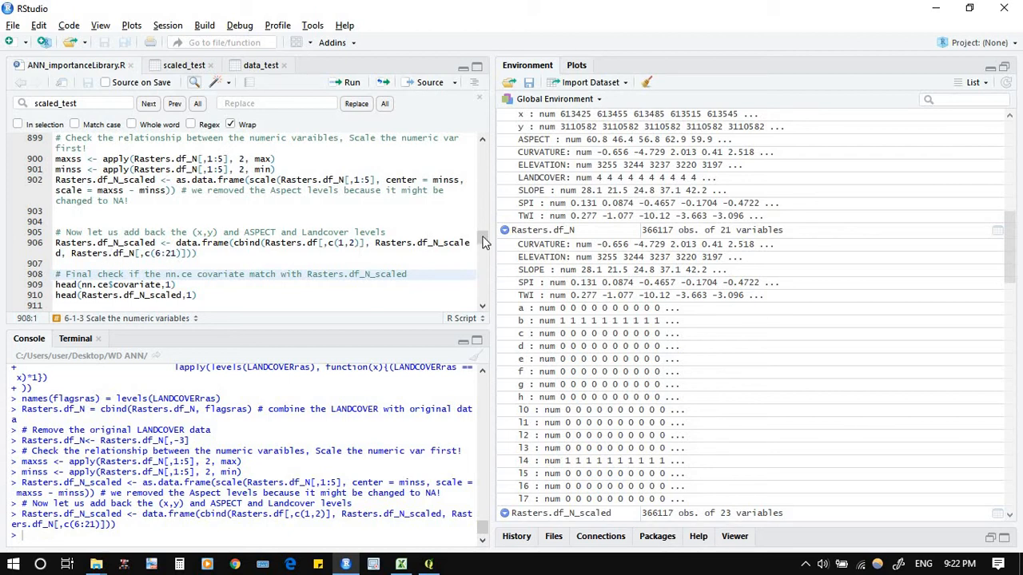
# Expand the 23-variable Rasters.df_N_scaled and scroll through its x, y, scaled and flag columns.
pyautogui.click(504, 229)
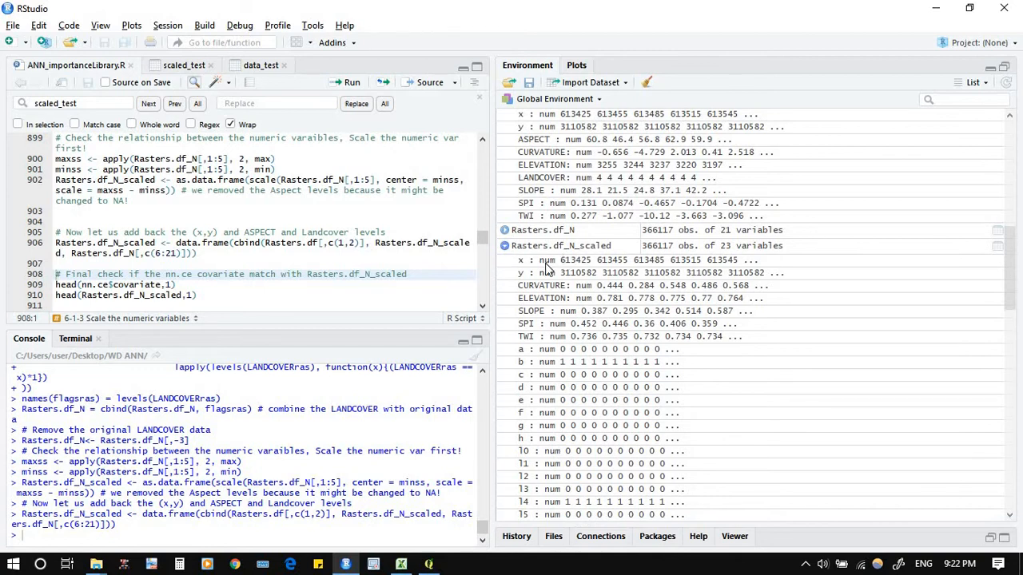
pyautogui.scroll(-3)
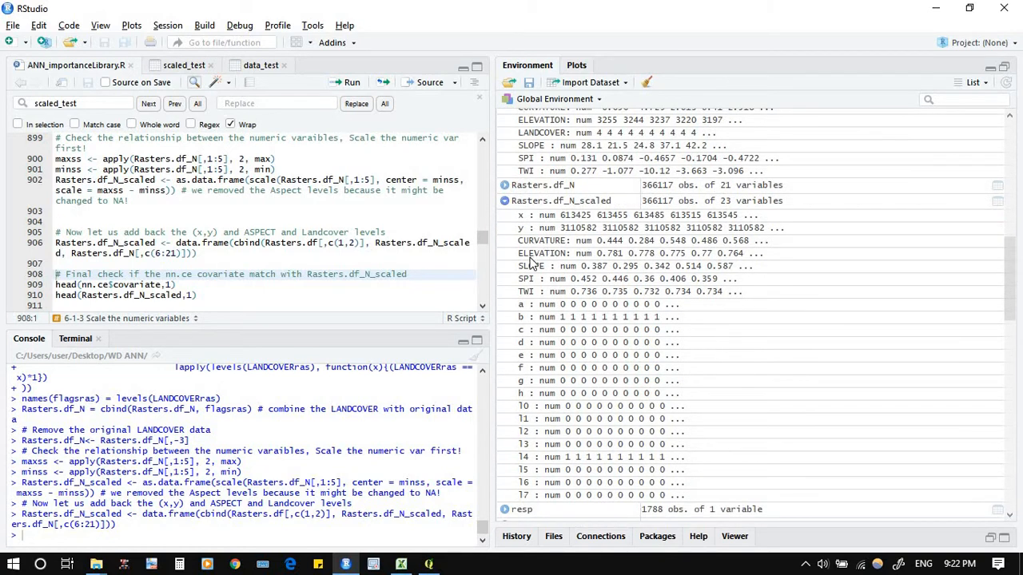
pyautogui.moveTo(533, 254)
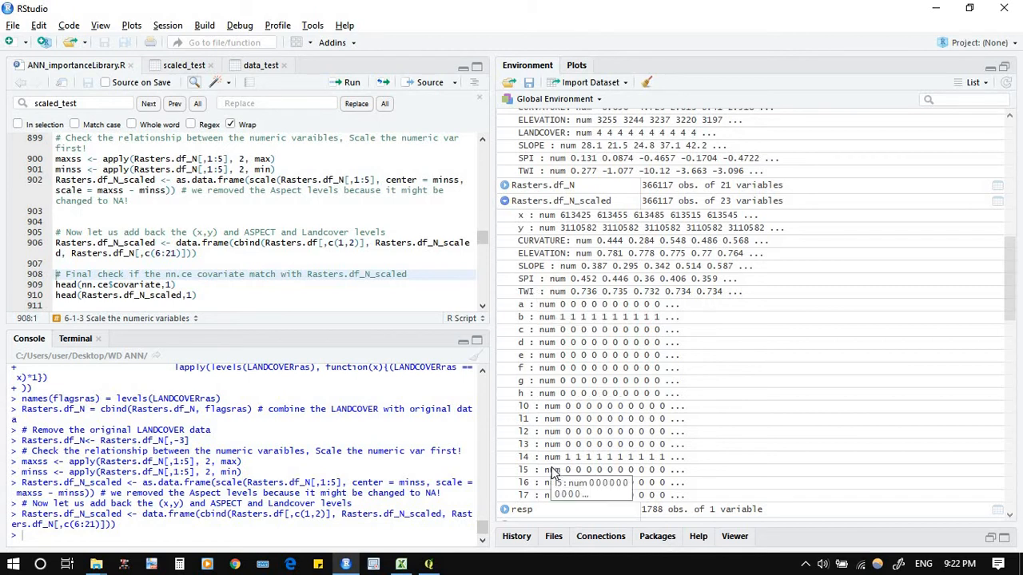
pyautogui.moveTo(543, 231)
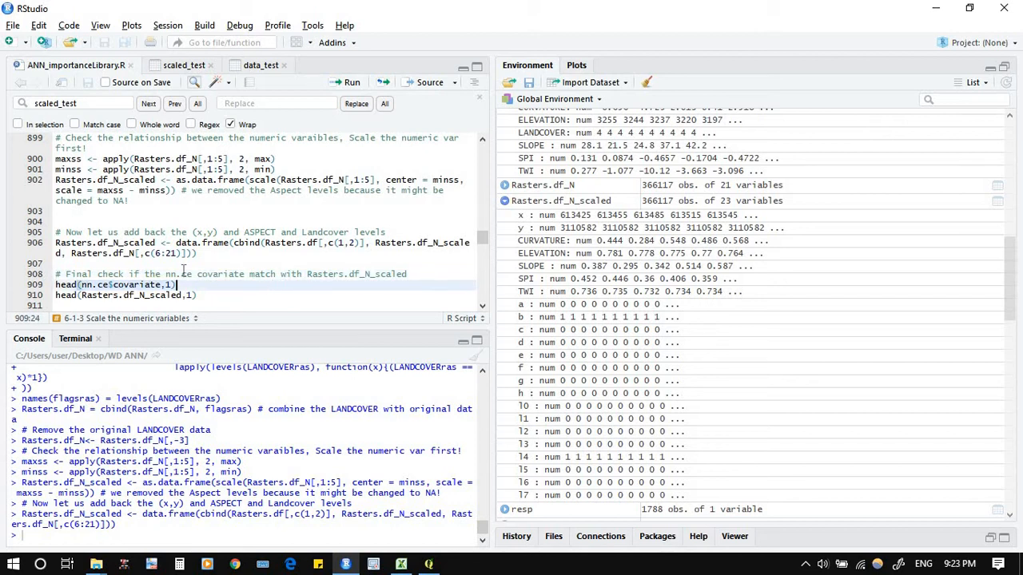
pyautogui.moveTo(703, 400)
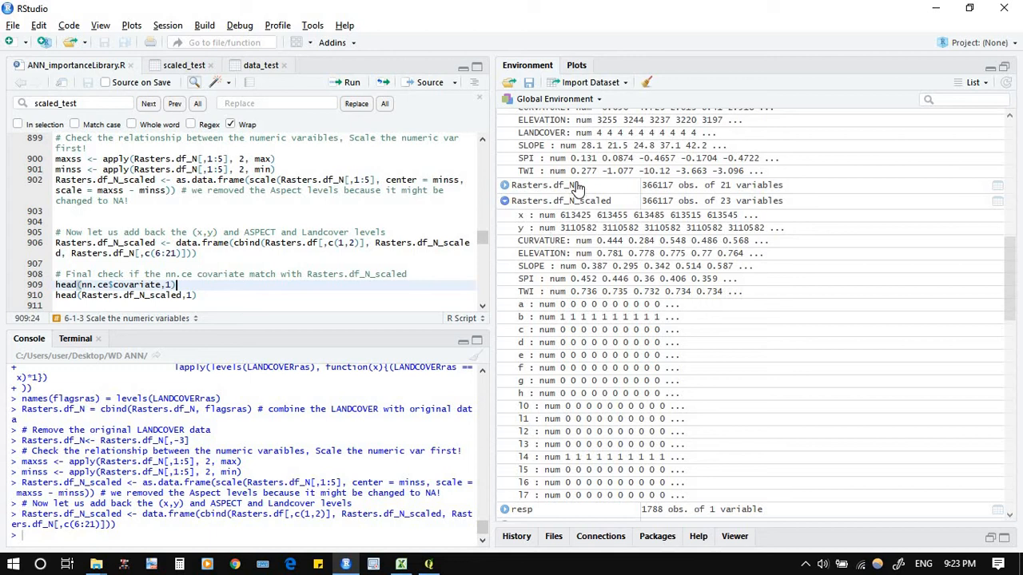
pyautogui.moveTo(573, 185)
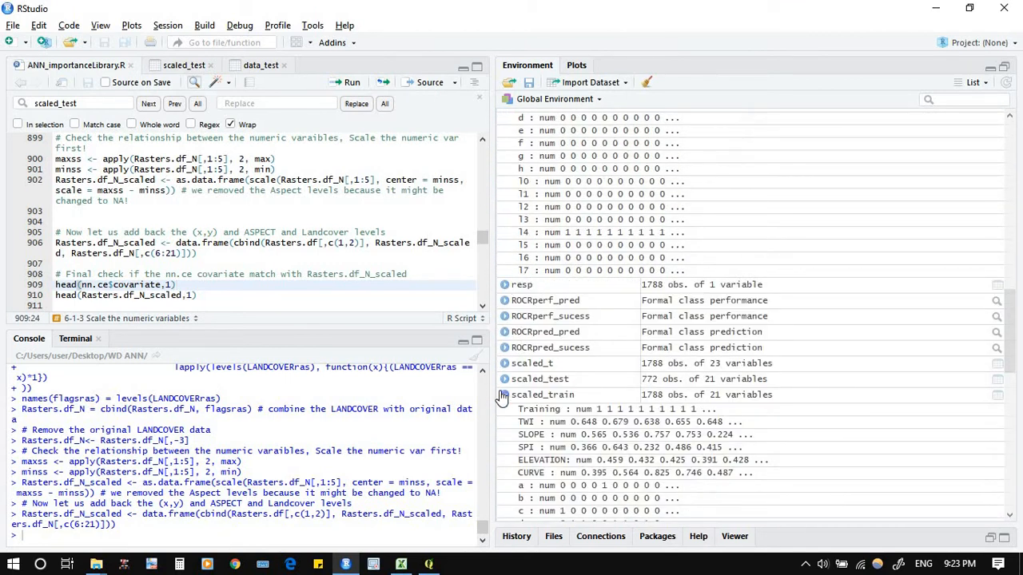
pyautogui.scroll(-3)
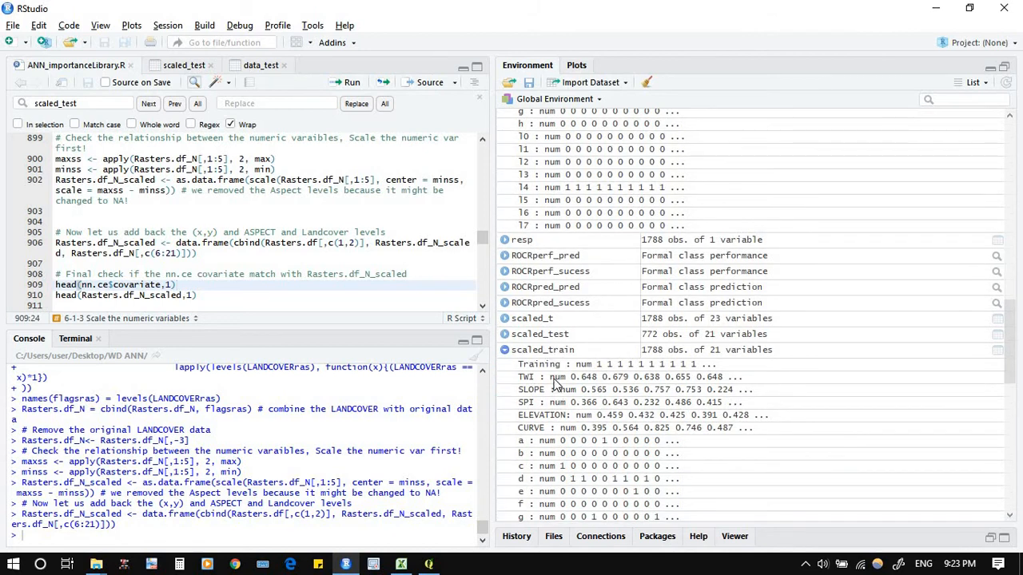
pyautogui.scroll(-3)
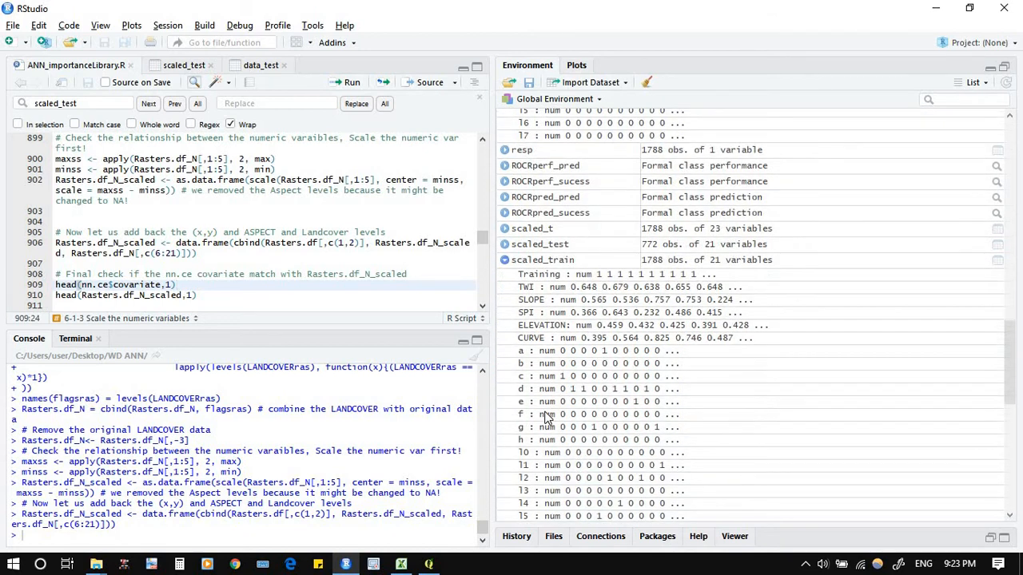
pyautogui.scroll(-3)
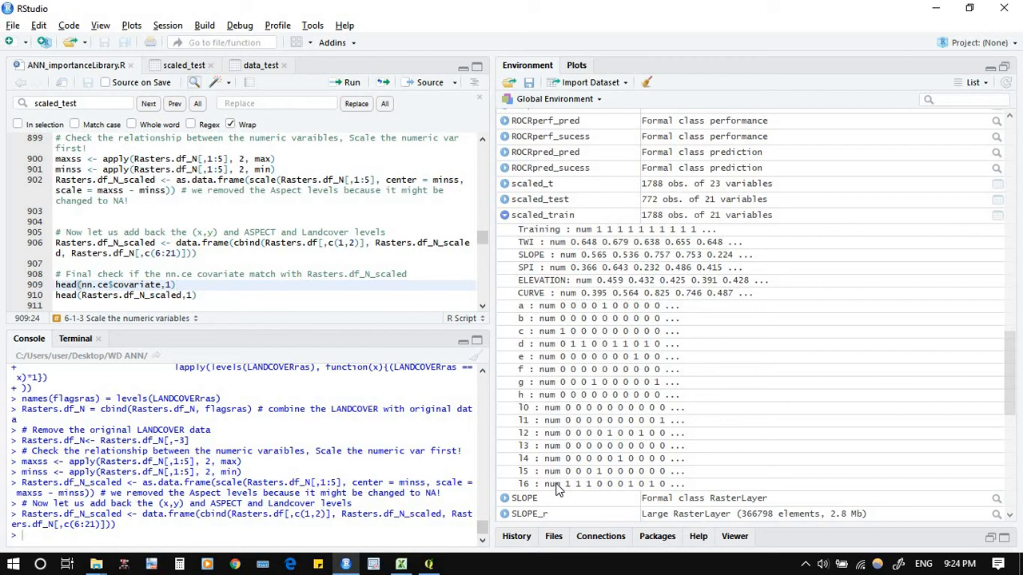
pyautogui.moveTo(555, 470)
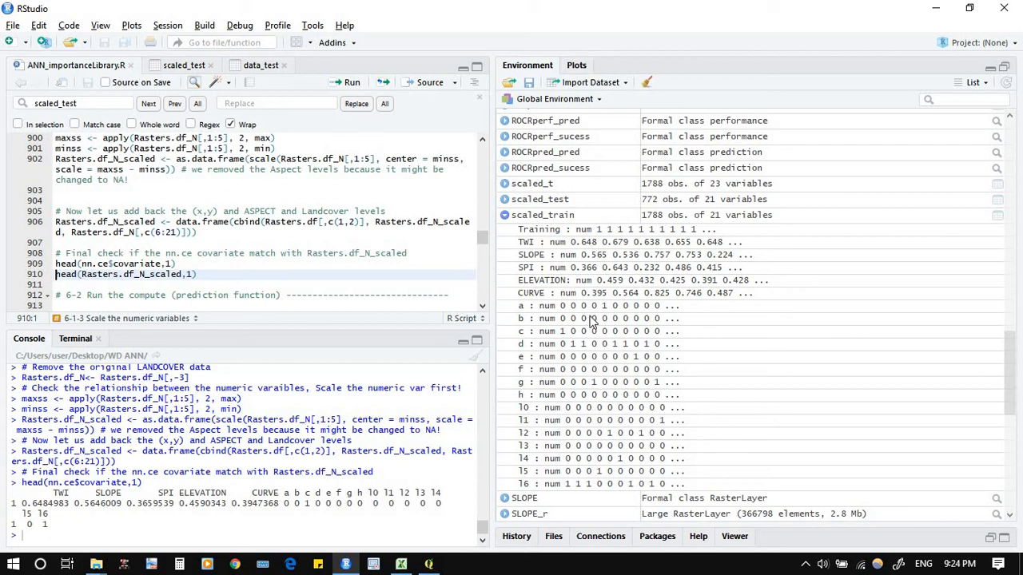
# Scroll the Environment pane to Rasters.df_N_scaled to compare with nn.ce covariates.
pyautogui.scroll(-3)
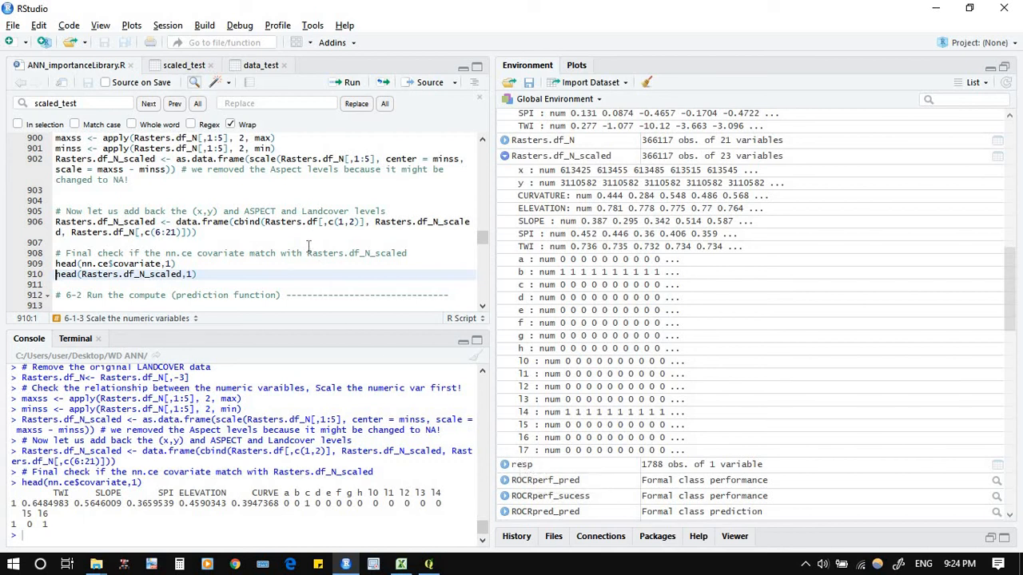
pyautogui.scroll(-3)
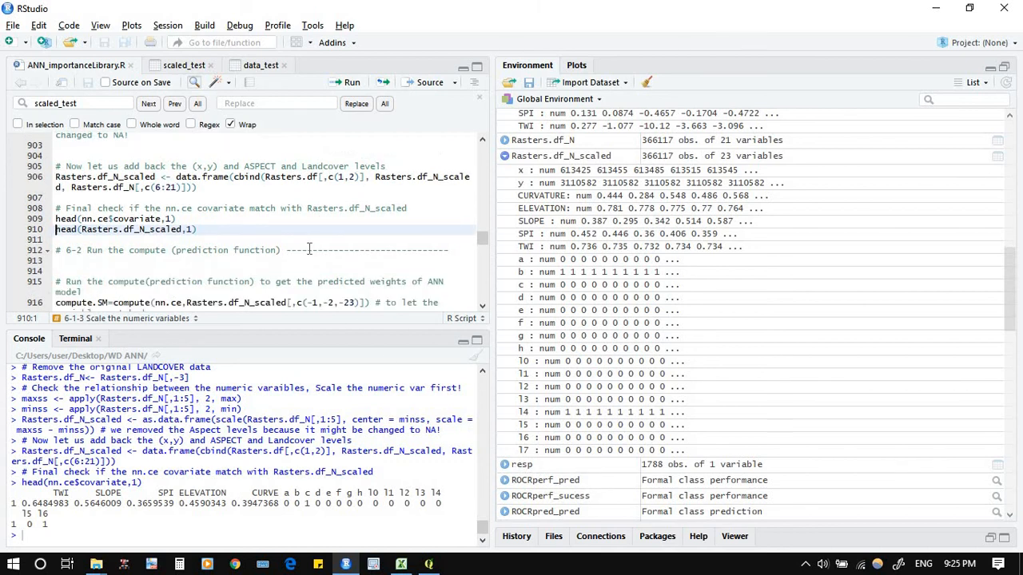